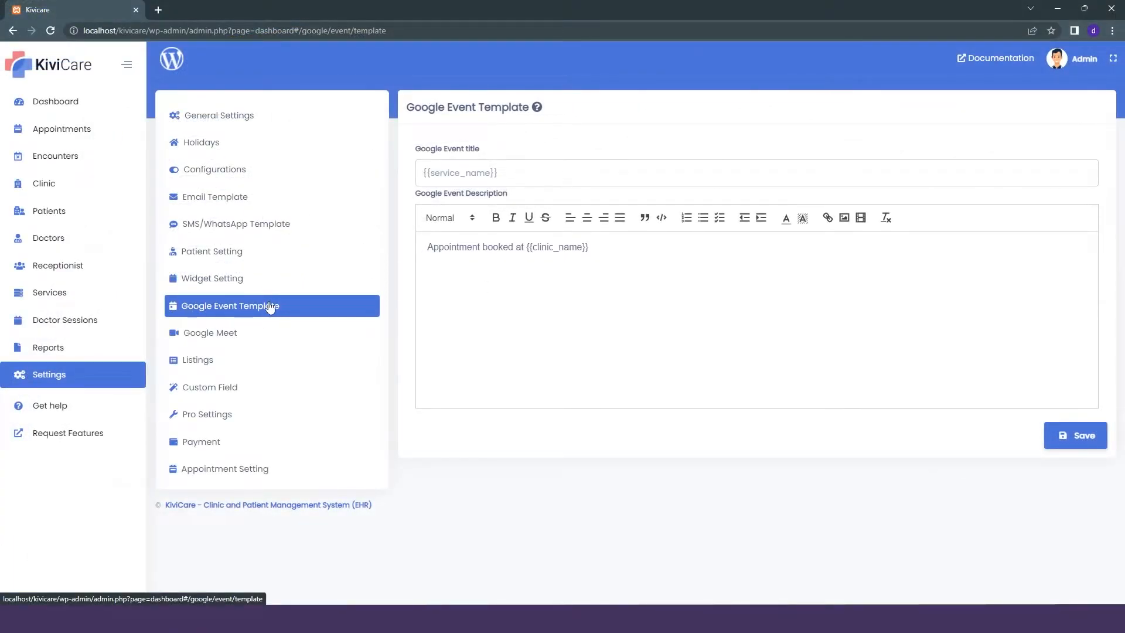
mouse_move(301, 306)
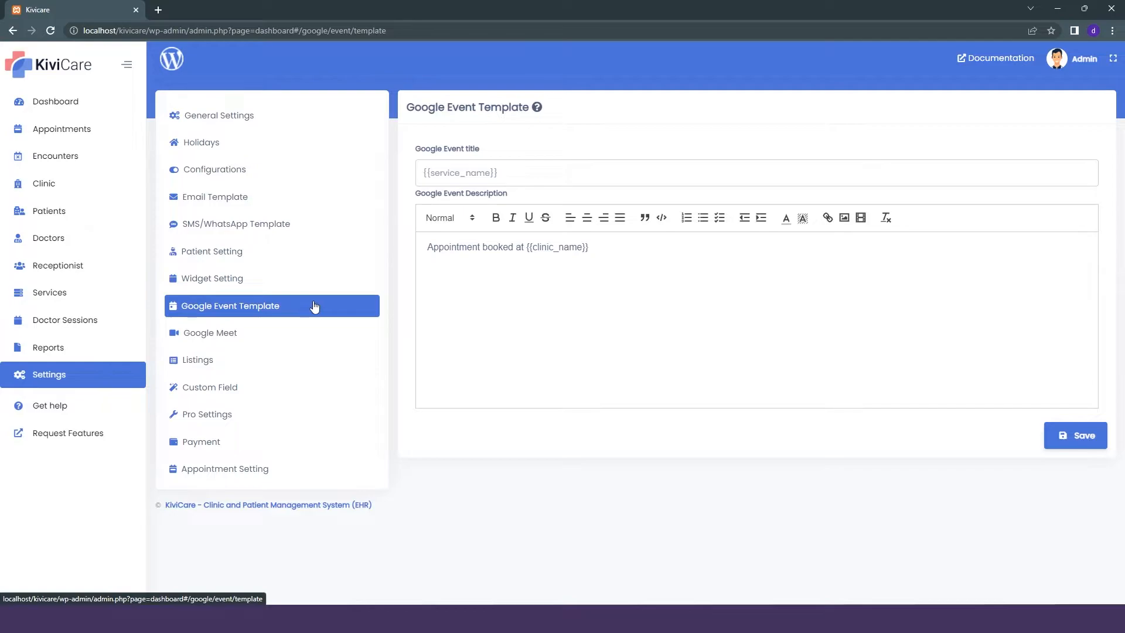
mouse_move(506, 237)
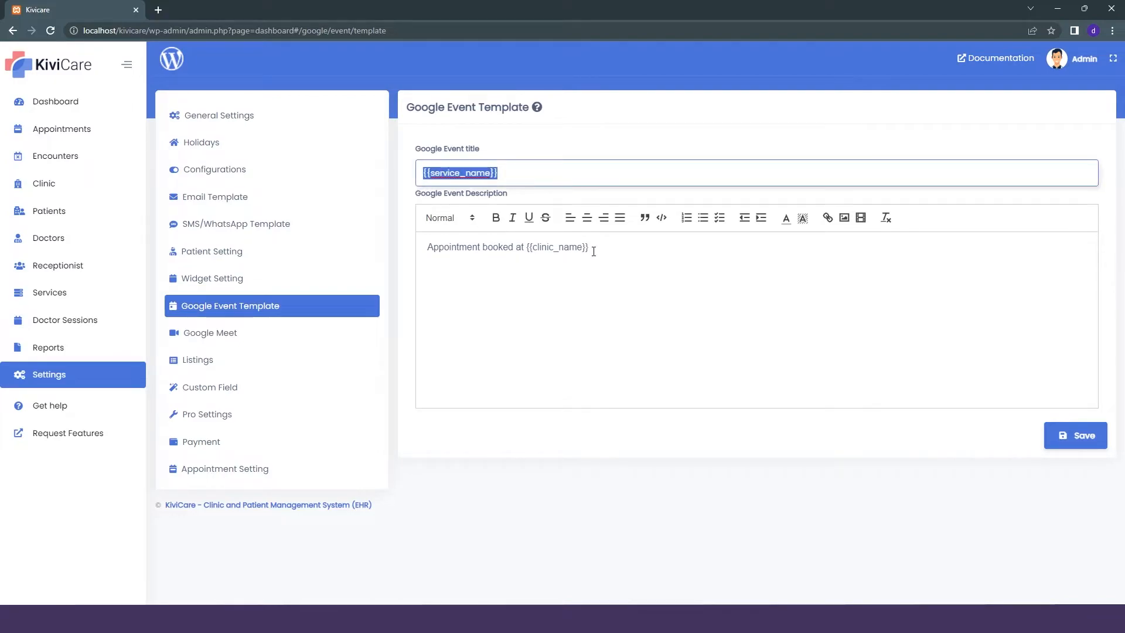
Swap the template keys to title {{clinic_name}} and description 'Appointment booked at {{service_name}}', then go to Google Meet settings.
triple_click(506, 248)
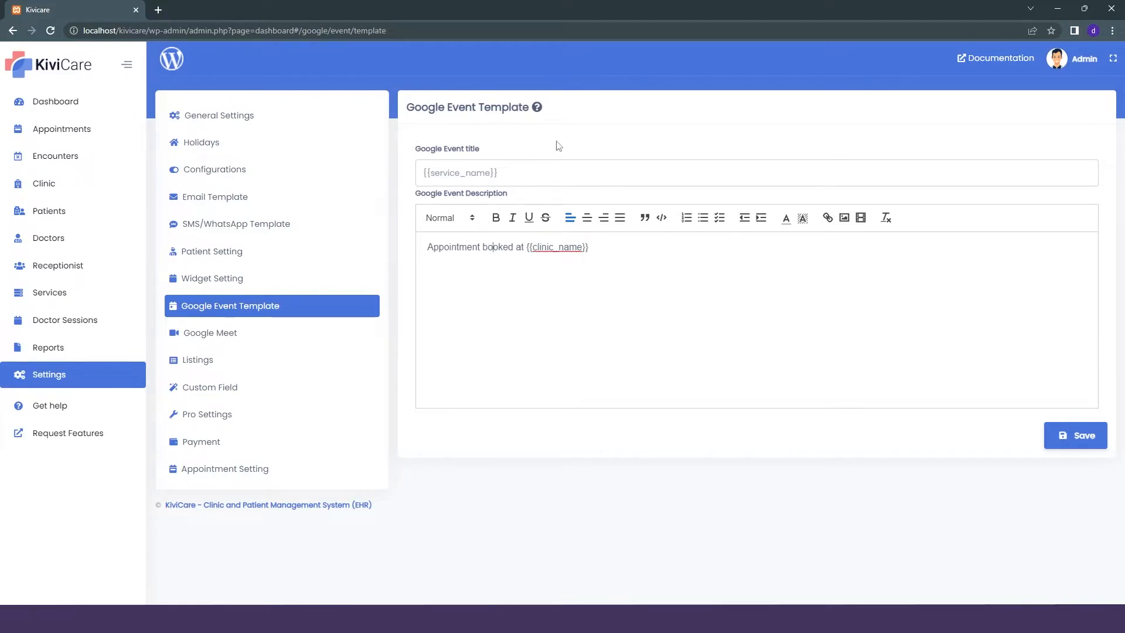
triple_click(459, 172)
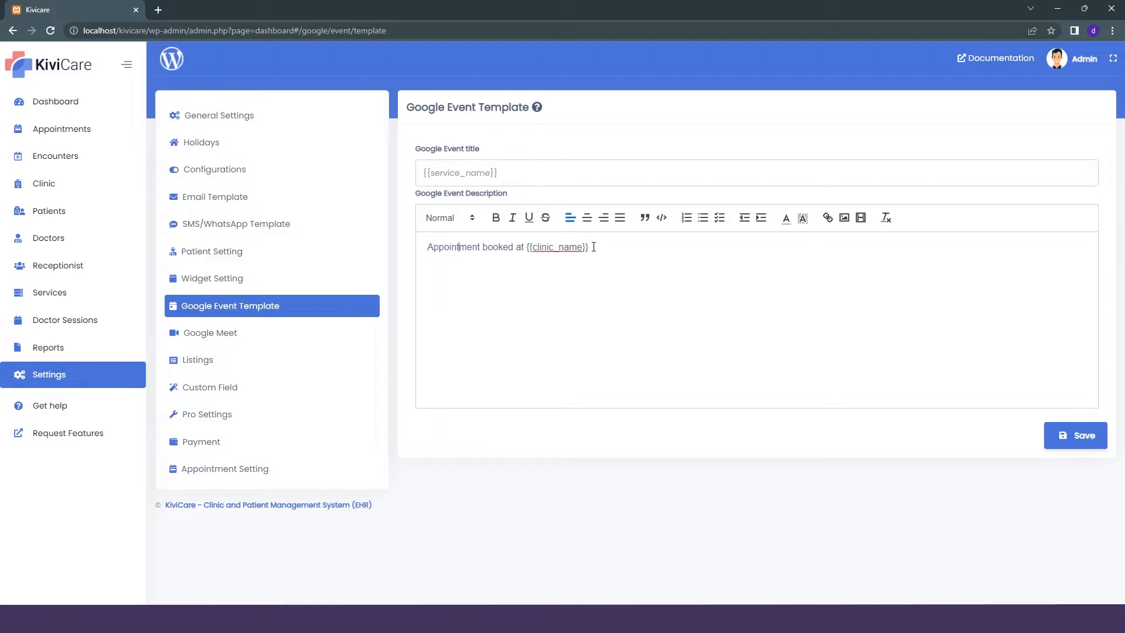
double_click(555, 247)
text(service)
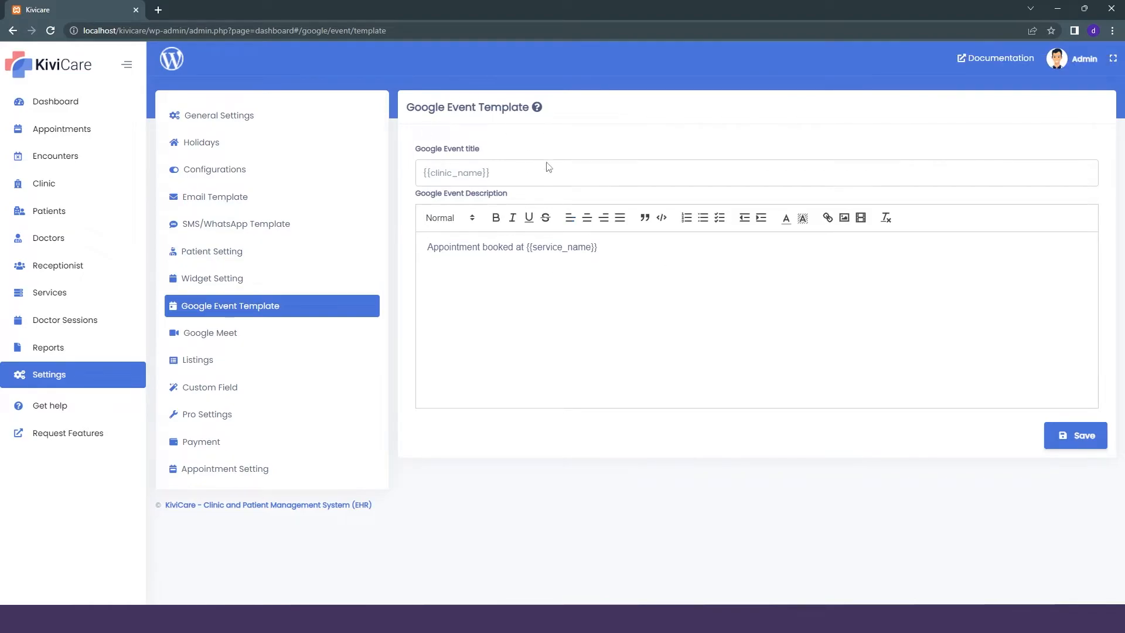
click(209, 332)
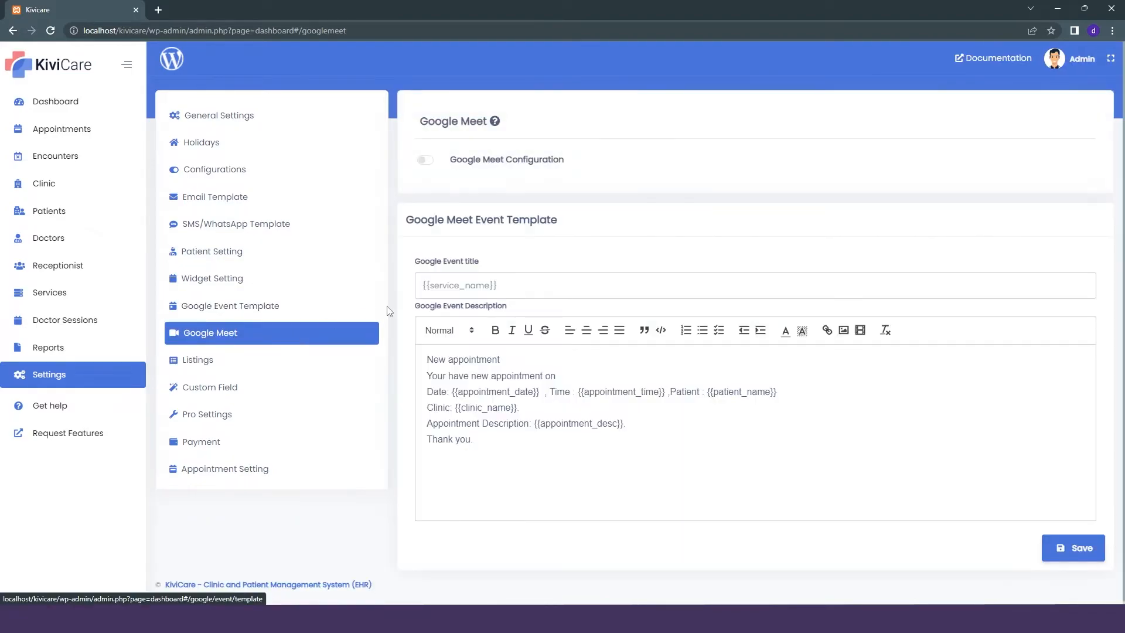